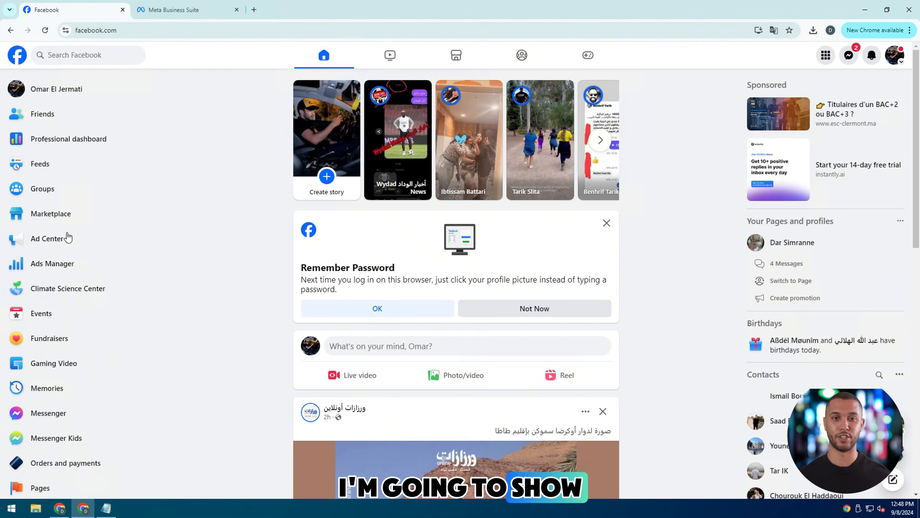
# Switch the account to act as the Khalid & Laura page.
pyautogui.click(39, 487)
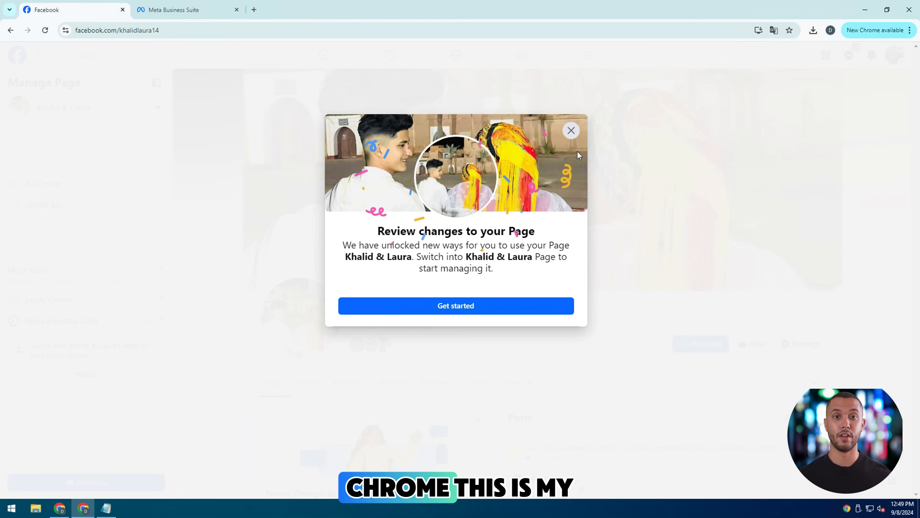
pyautogui.click(571, 130)
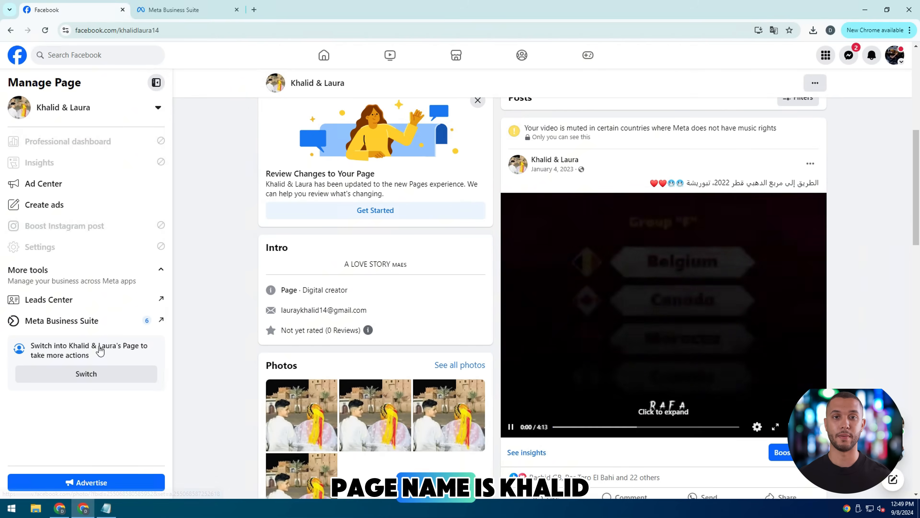
pyautogui.click(86, 373)
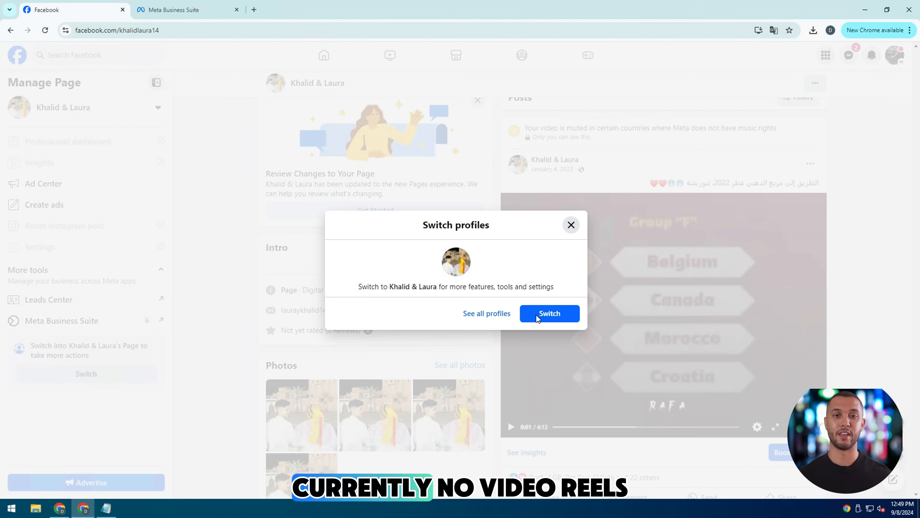
pyautogui.click(549, 312)
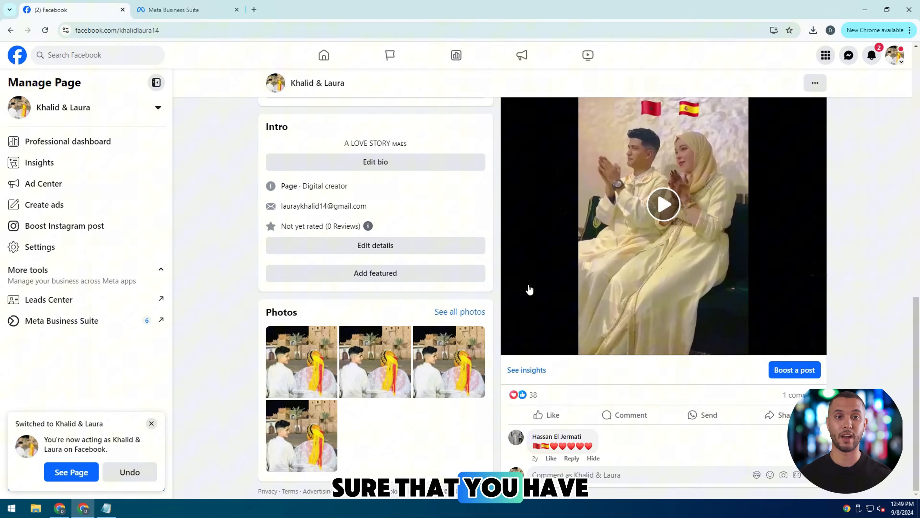
# Show the page's Videos section via More, listing its two uploaded videos.
pyautogui.click(513, 310)
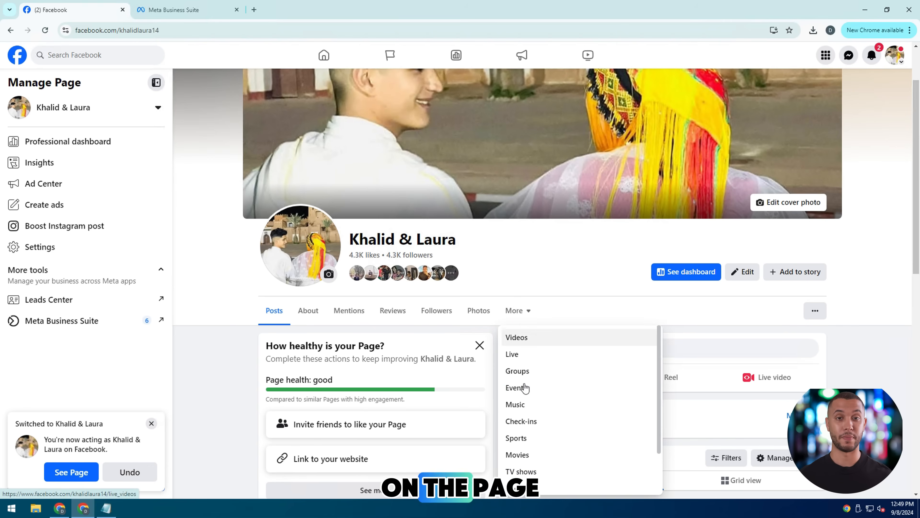
pyautogui.click(517, 337)
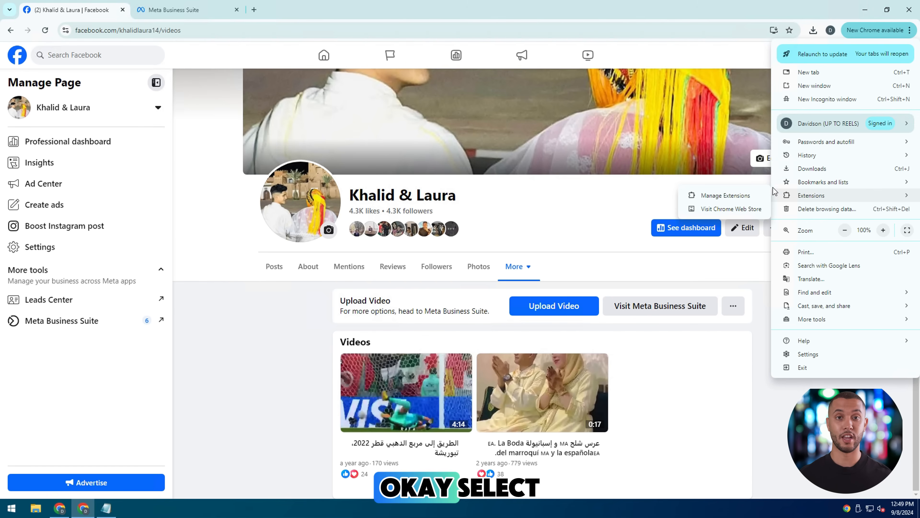
pyautogui.moveTo(742, 195)
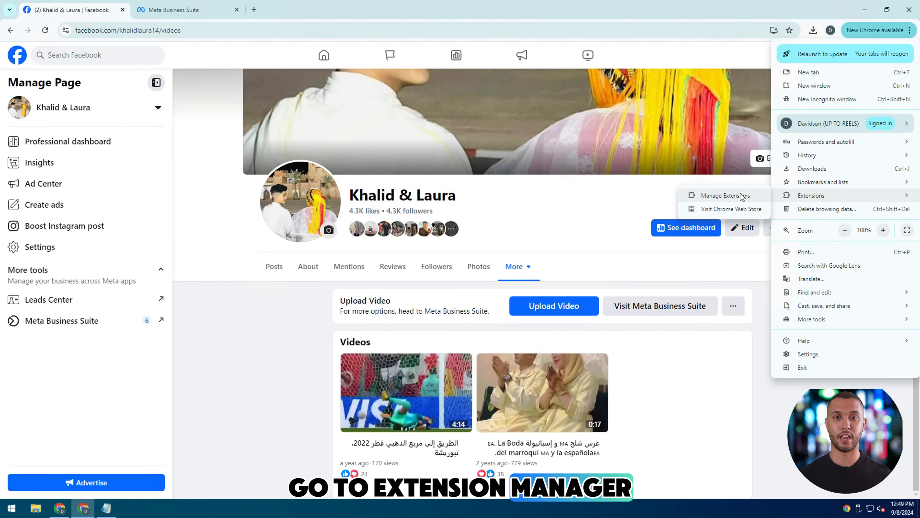
# Enable Developer mode in Manage Extensions and load the unpacked UP TO REELS extension.
pyautogui.click(722, 195)
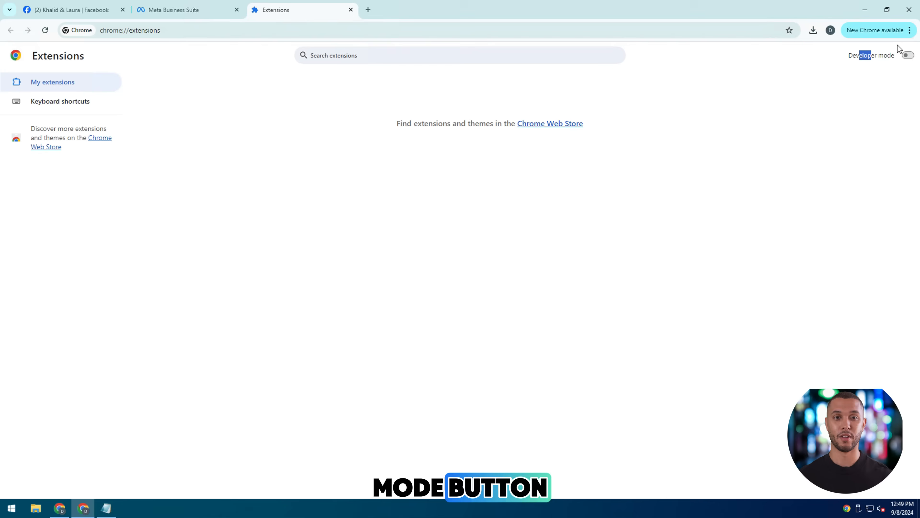
pyautogui.click(907, 55)
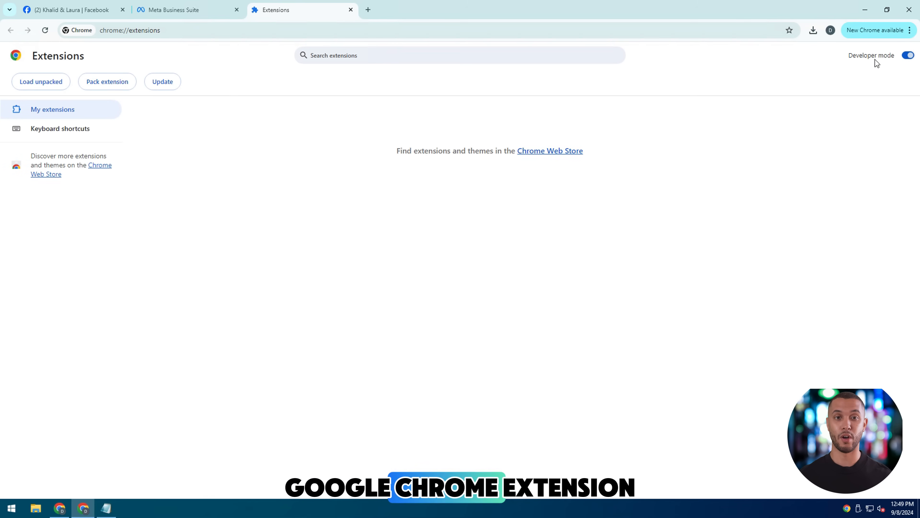
pyautogui.click(813, 29)
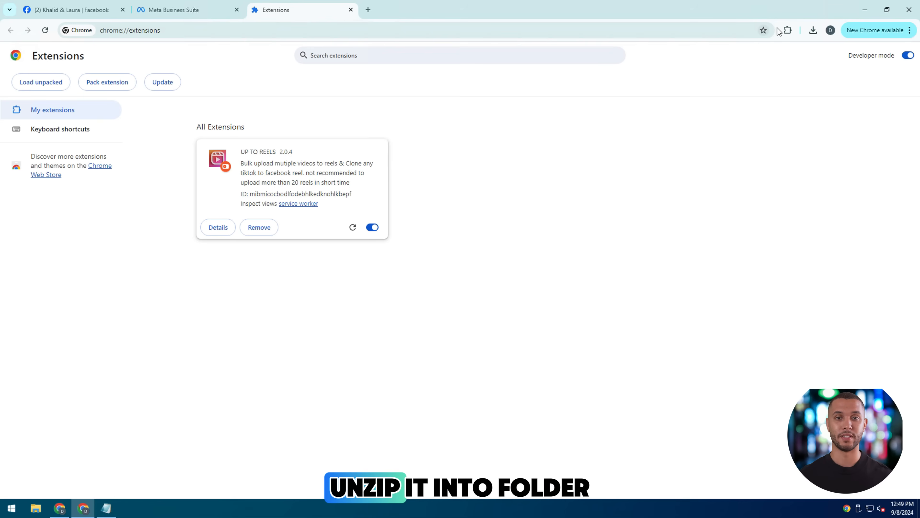
# Launch the UP TO REELS Bulk Upload Multiple Videos Reel form from the extensions button.
pyautogui.click(787, 30)
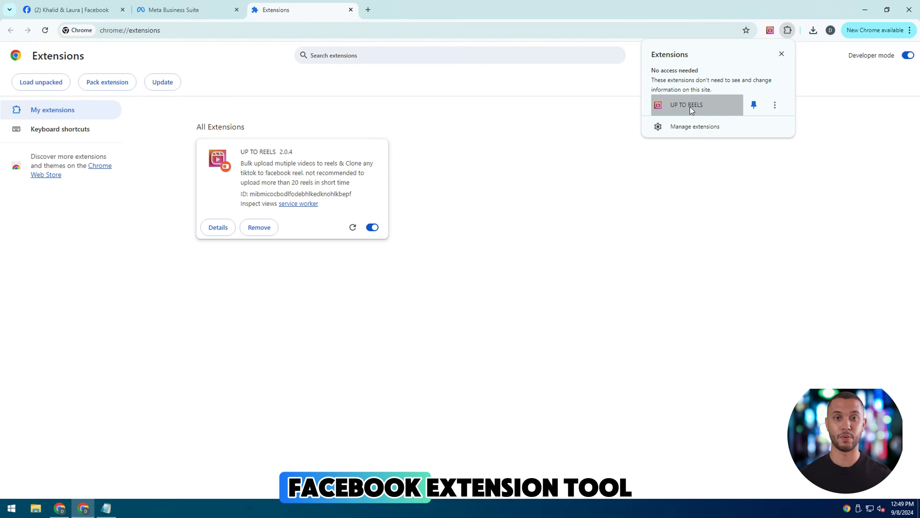
pyautogui.click(686, 104)
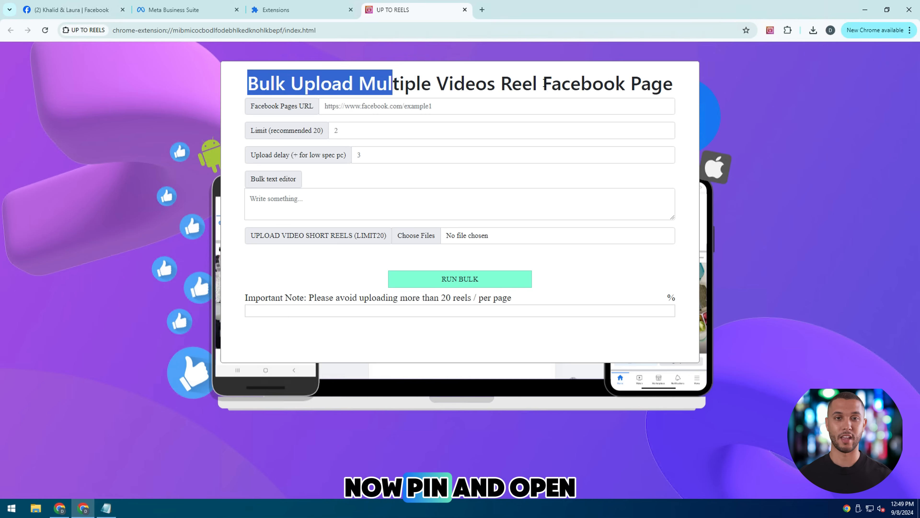
# Copy the Khalid & Laura page URL into the bulk upload form and start choosing files.
pyautogui.click(70, 10)
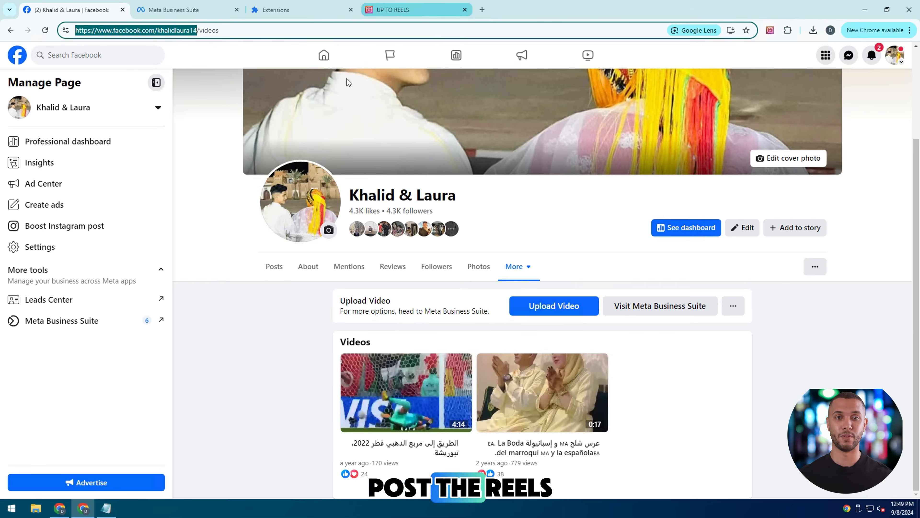
pyautogui.click(416, 9)
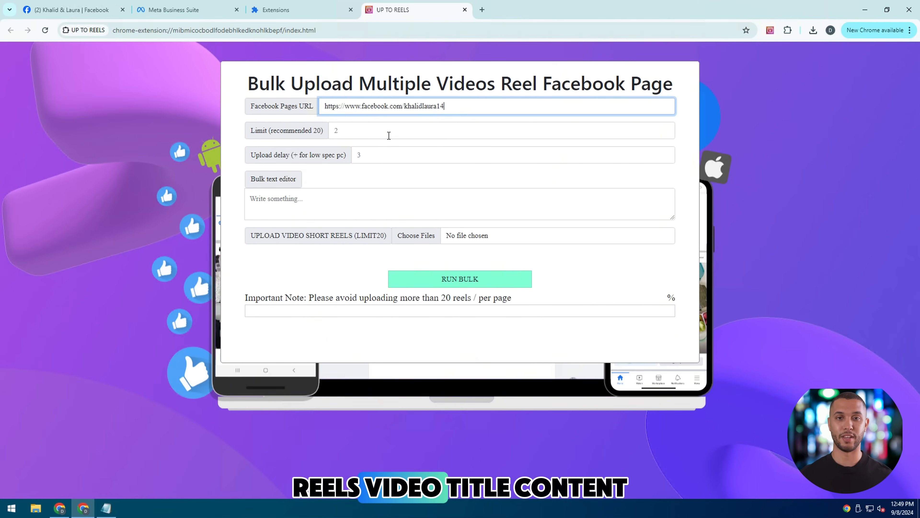
pyautogui.click(513, 155)
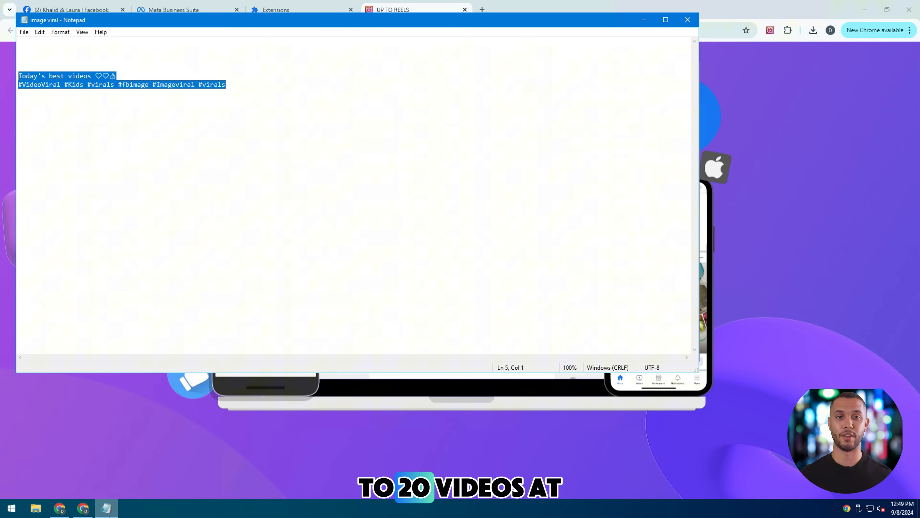
pyautogui.click(416, 9)
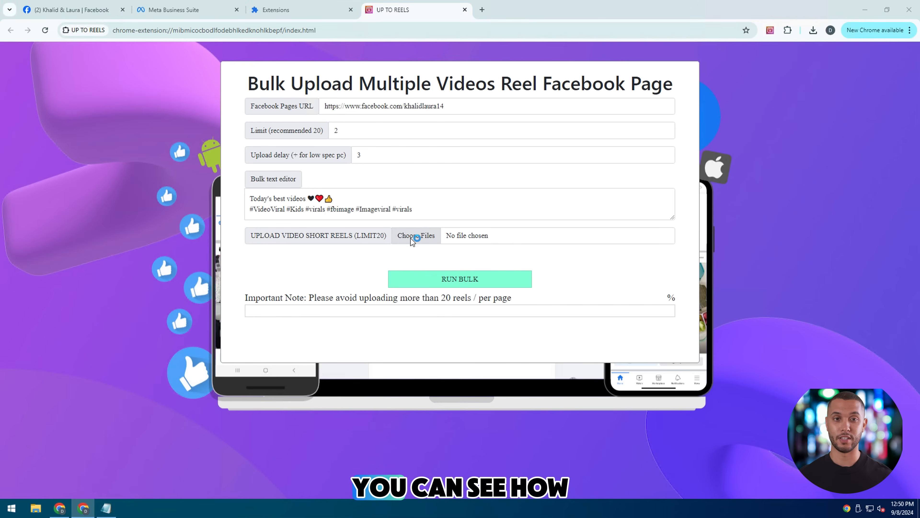
# Filter the picker to All Files and select the seven MP4 videos from Downloads.
pyautogui.click(415, 236)
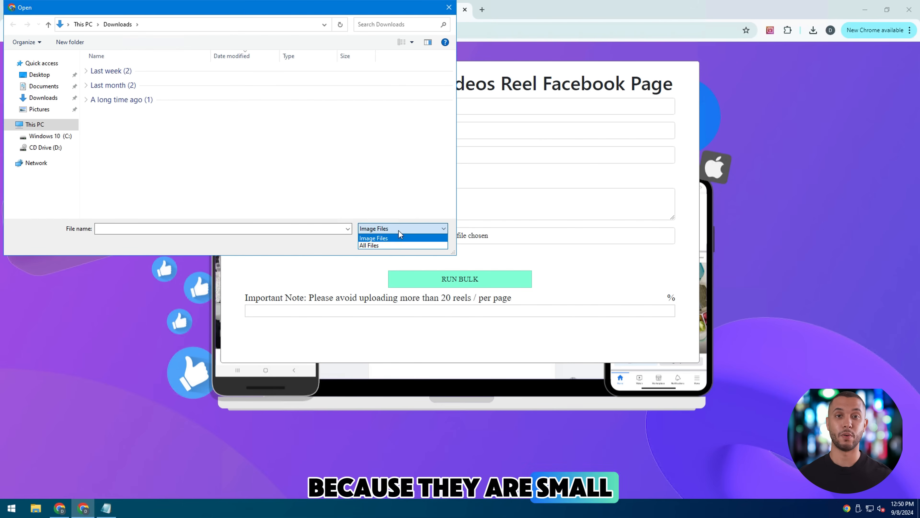
pyautogui.click(373, 237)
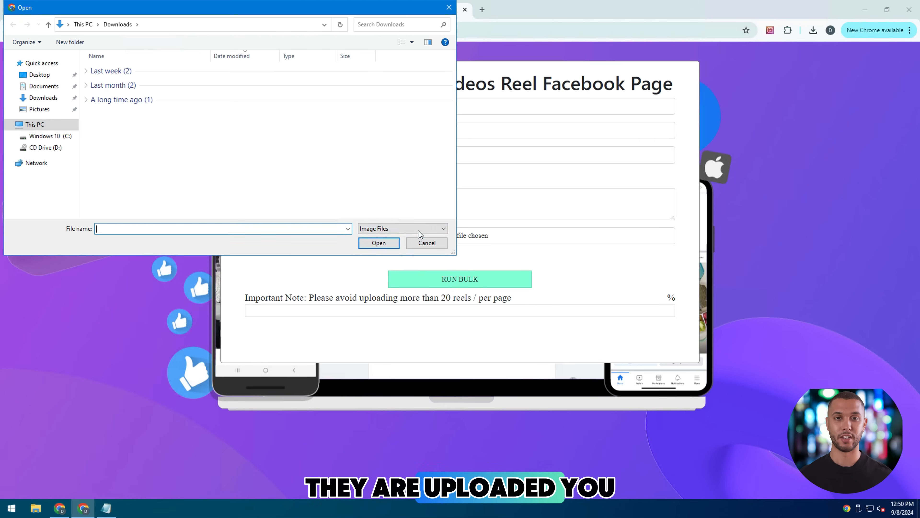
pyautogui.click(402, 228)
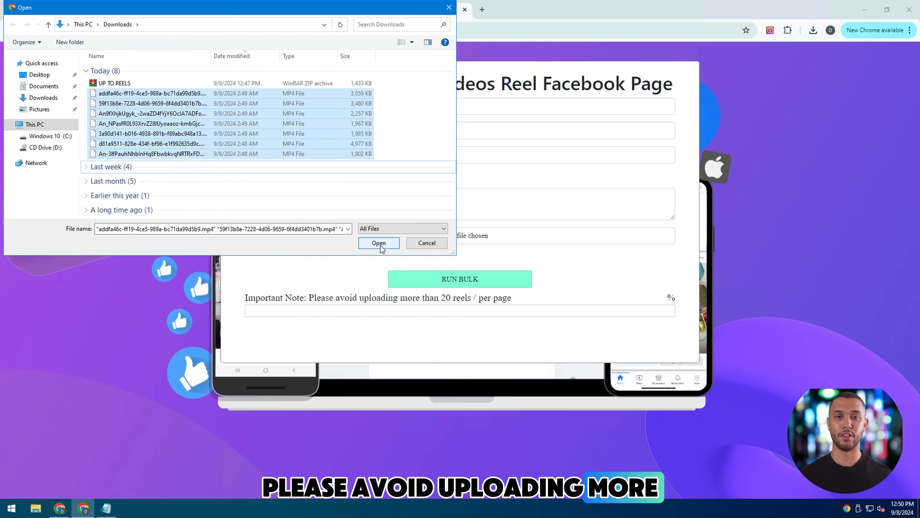
pyautogui.click(379, 243)
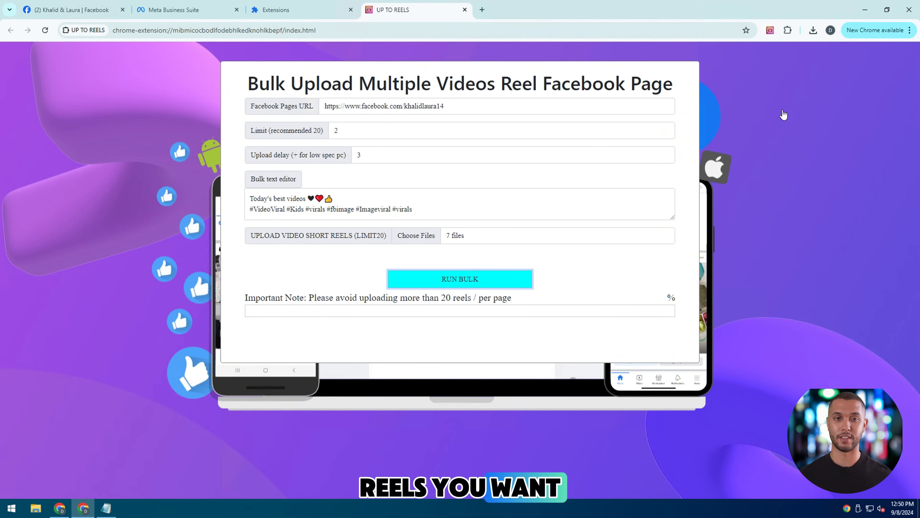
# Run the bulk upload until all 7 video reels report uploaded successfully.
pyautogui.click(459, 279)
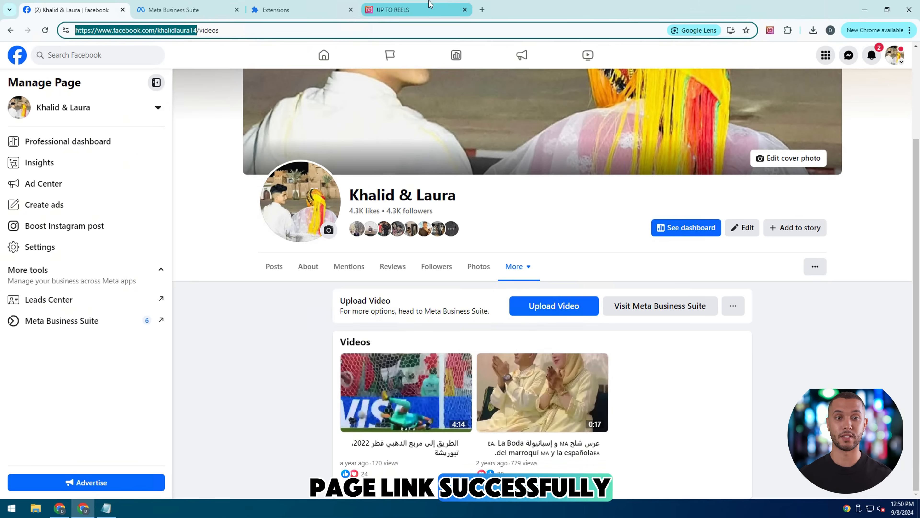
pyautogui.click(405, 10)
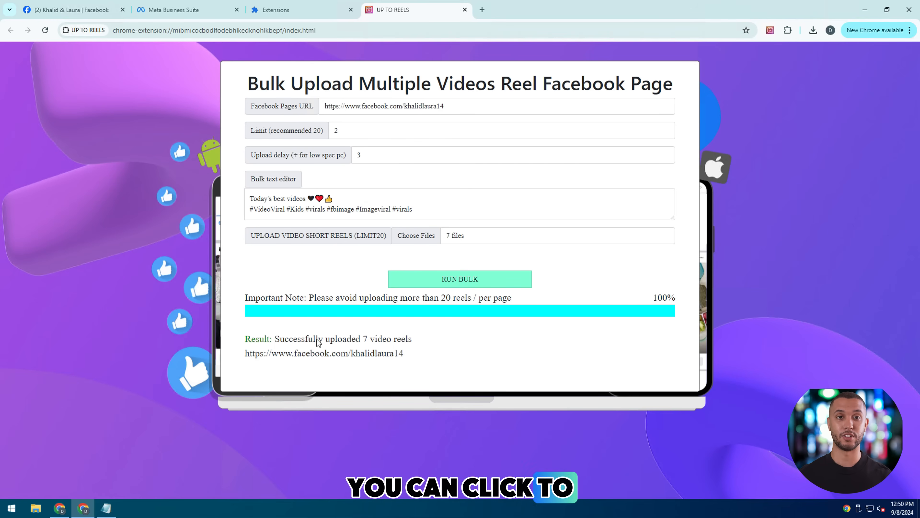
# Follow the result URL to the Khalid & Laura Facebook page in a new tab.
pyautogui.doubleClick(324, 353)
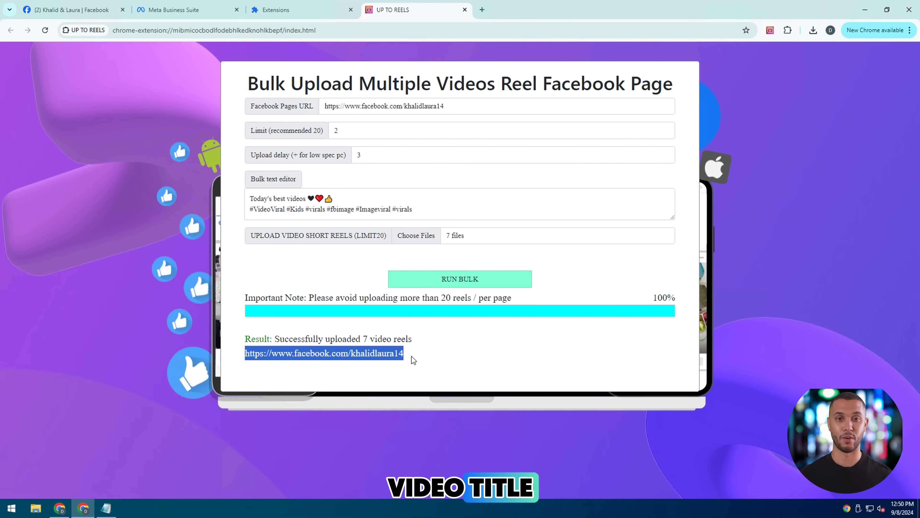
pyautogui.rightClick(324, 353)
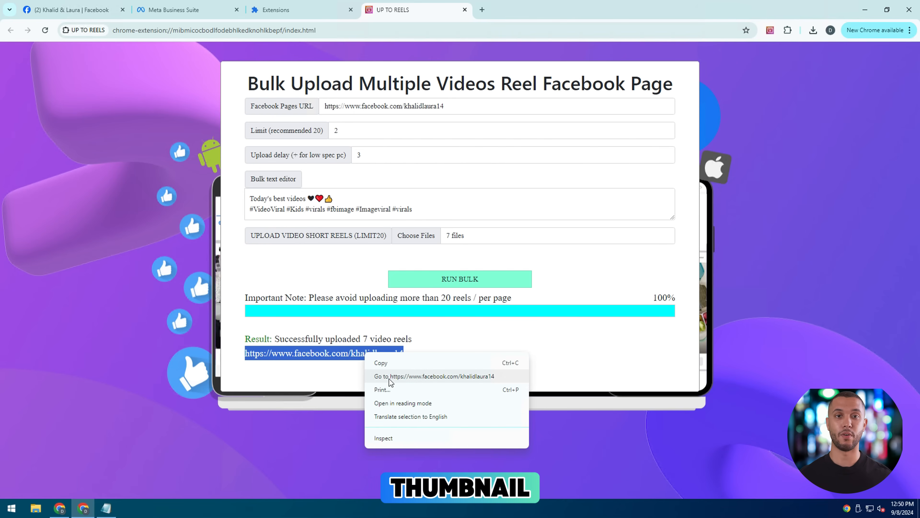
pyautogui.click(432, 376)
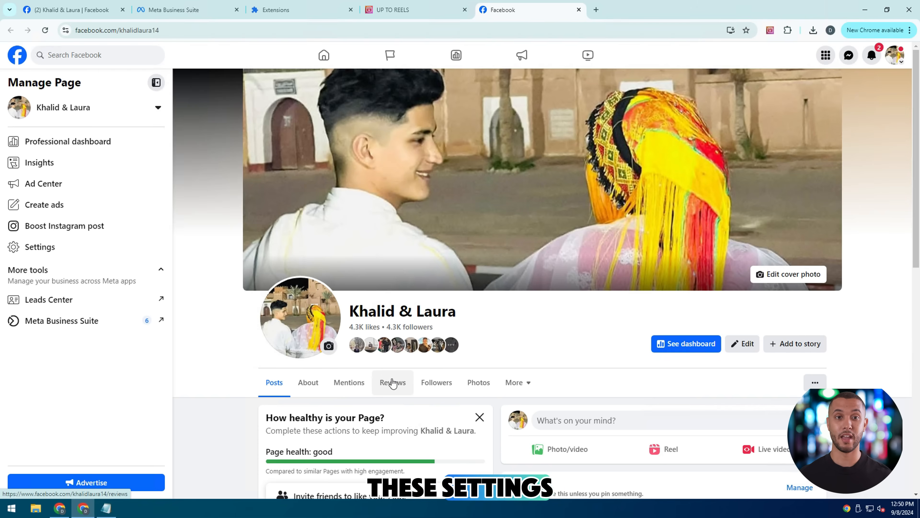
# Show the page's Videos section and check the new upload notifications, reloading once.
pyautogui.scroll(-3)
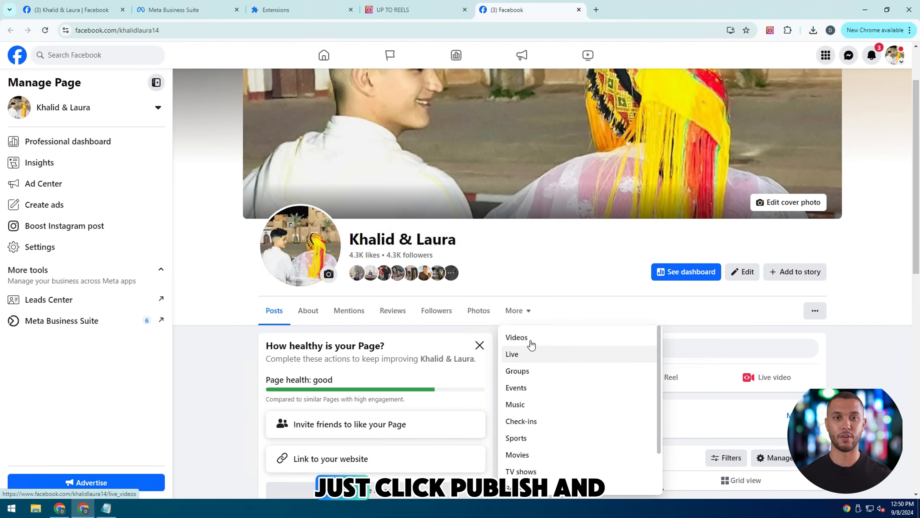
pyautogui.click(516, 337)
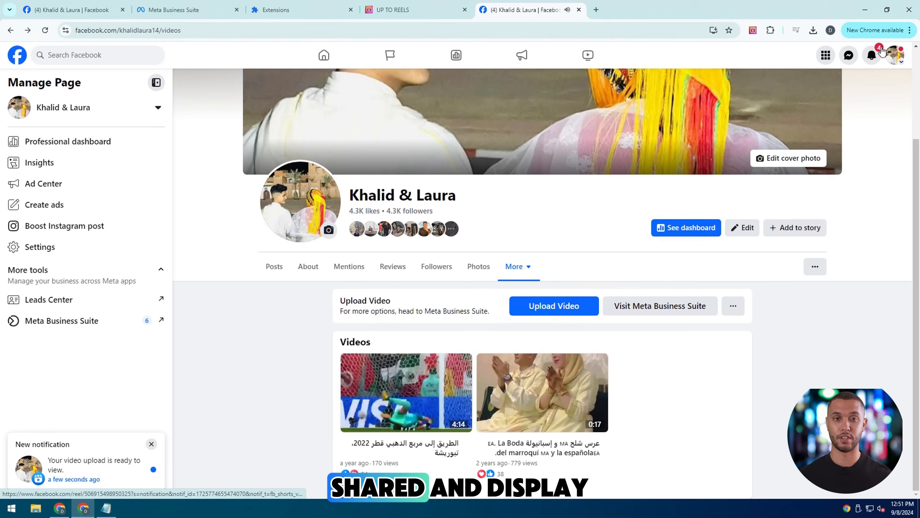
pyautogui.click(871, 56)
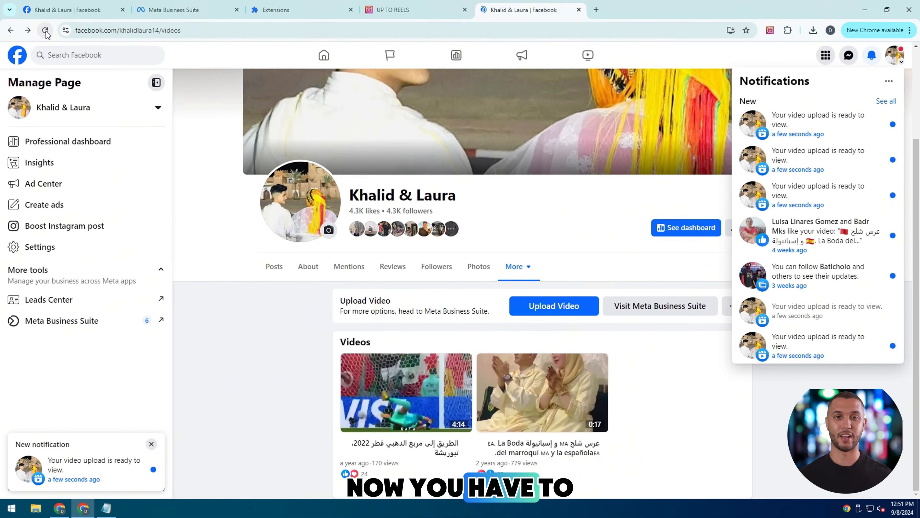
pyautogui.click(45, 30)
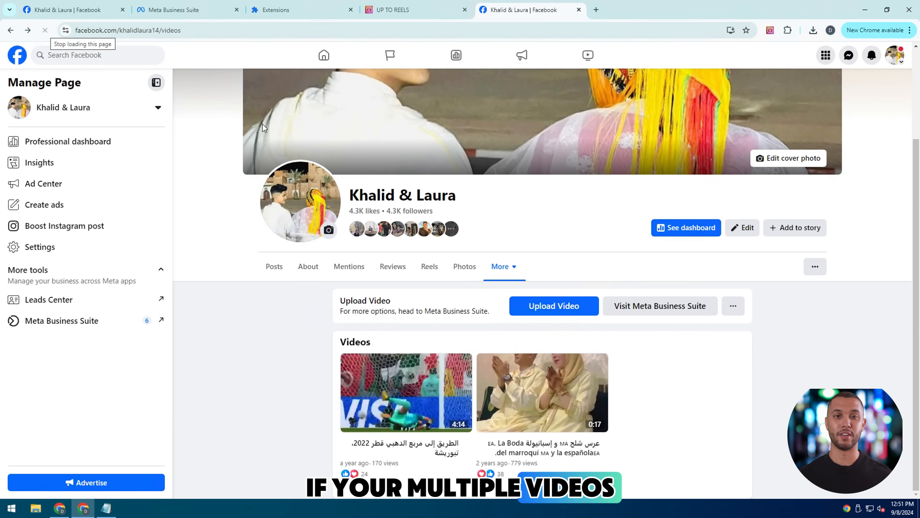
pyautogui.click(871, 55)
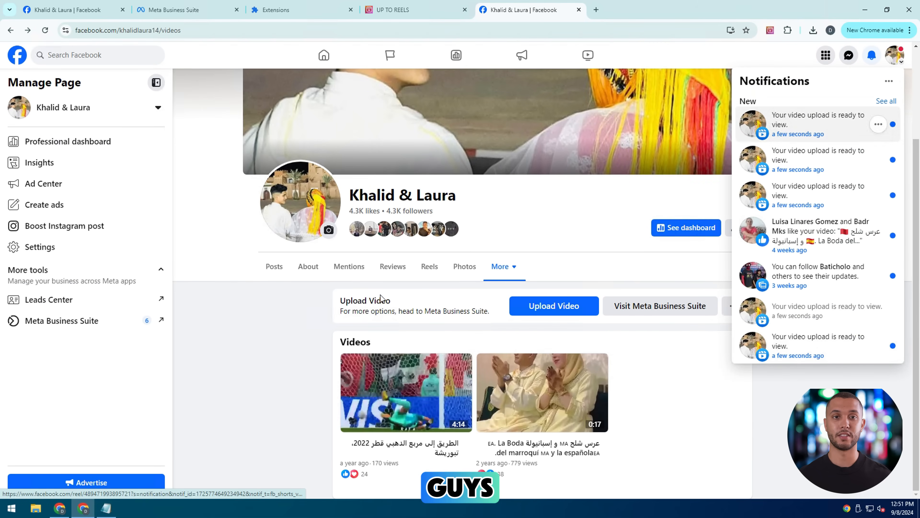
# View the Reels tab listing five newly uploaded reels and reload it.
pyautogui.click(429, 266)
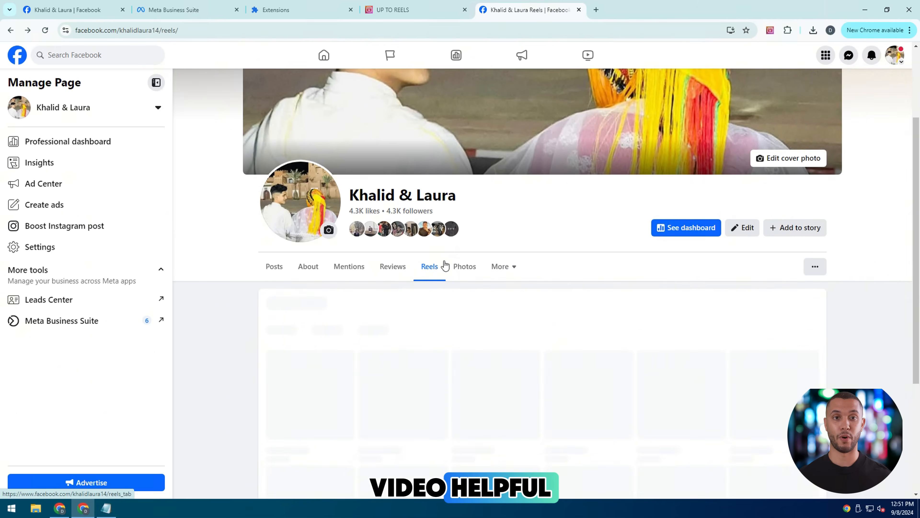
pyautogui.scroll(-3)
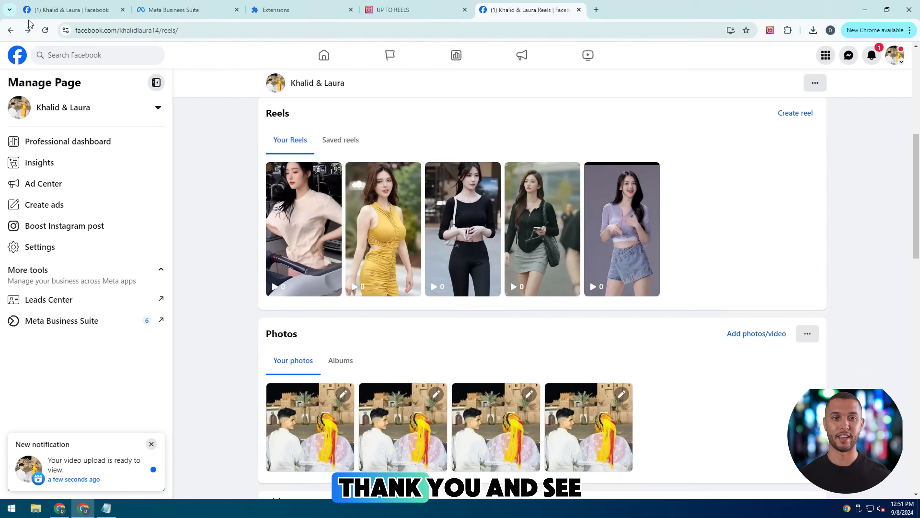
pyautogui.click(44, 30)
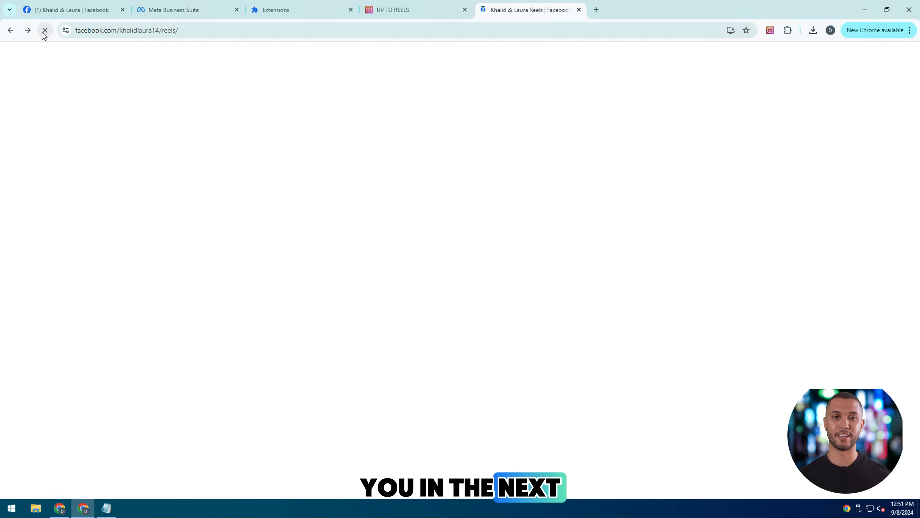